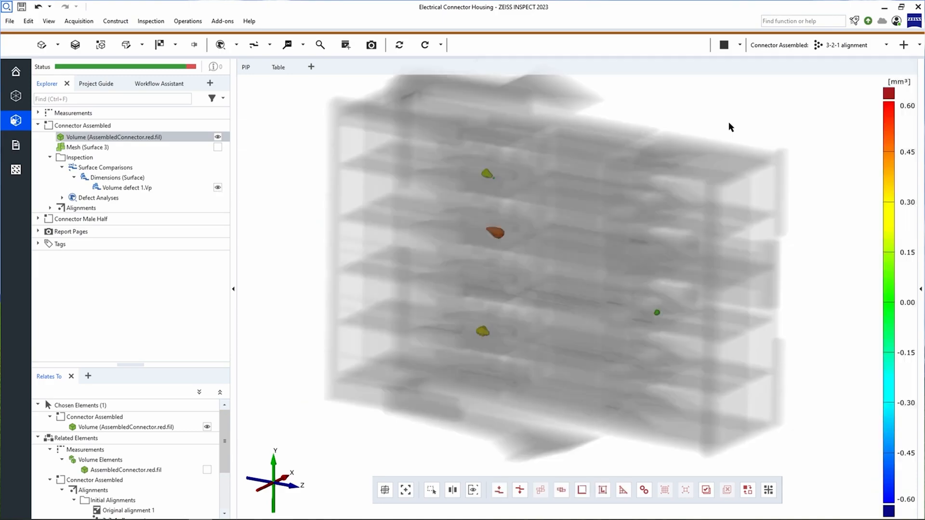
# - Switch to the four-view layout with Section Views Z, X, Y and the 3D View
pyautogui.click(724, 44)
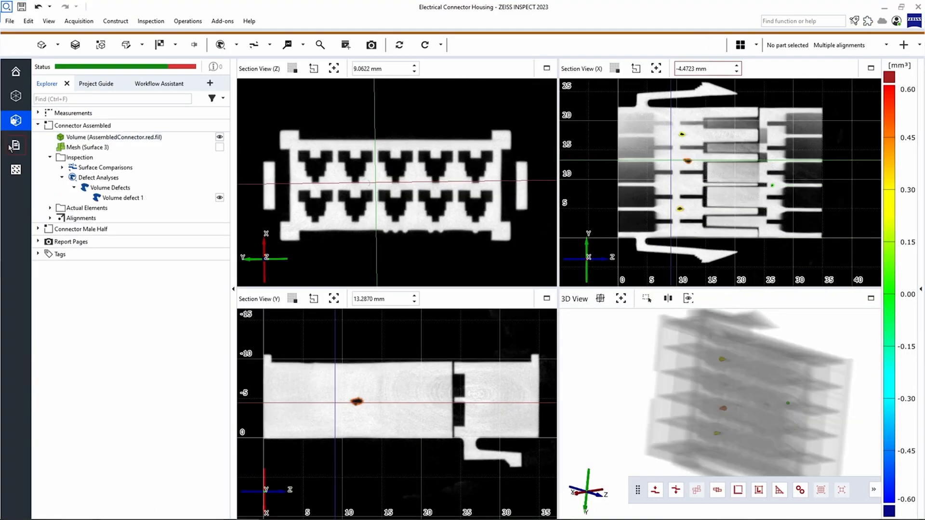
# - Start Presentation Mode from Report Pages and jump to the Table of Contents (page 2/9)
pyautogui.click(16, 145)
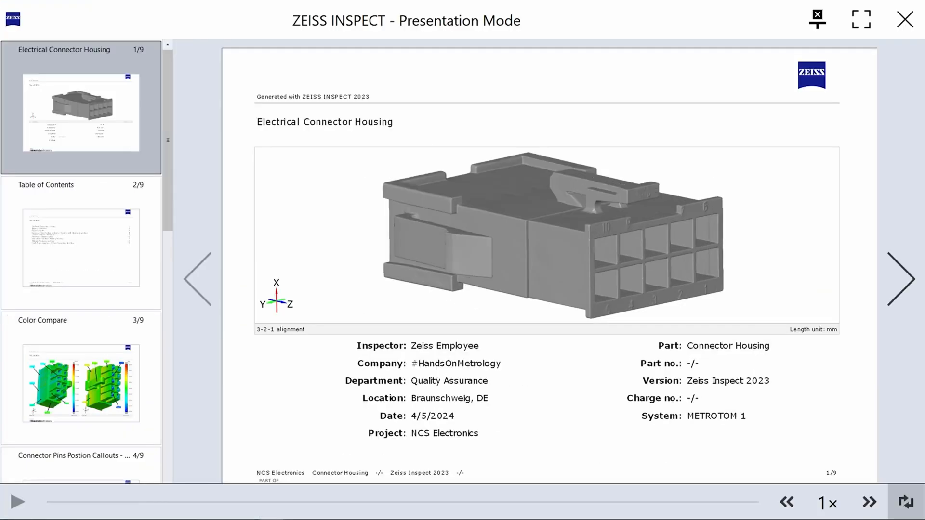
pyautogui.click(898, 279)
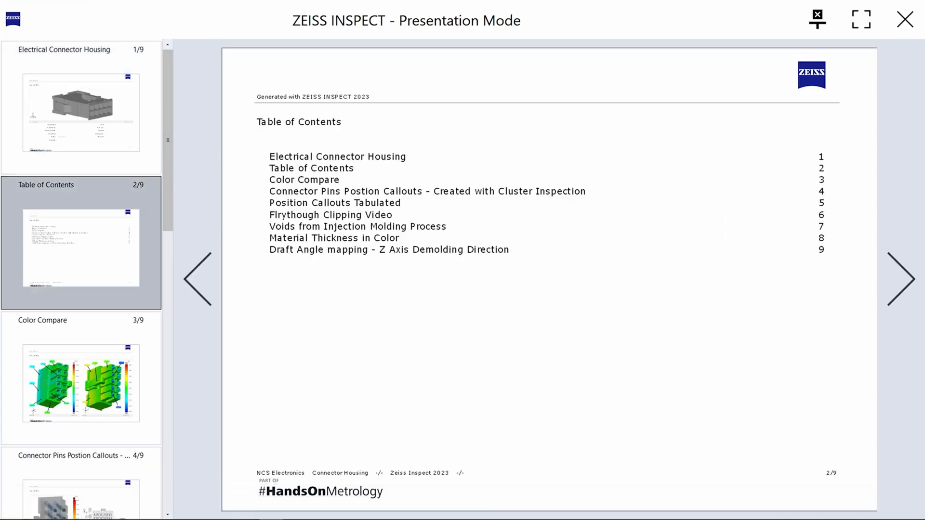